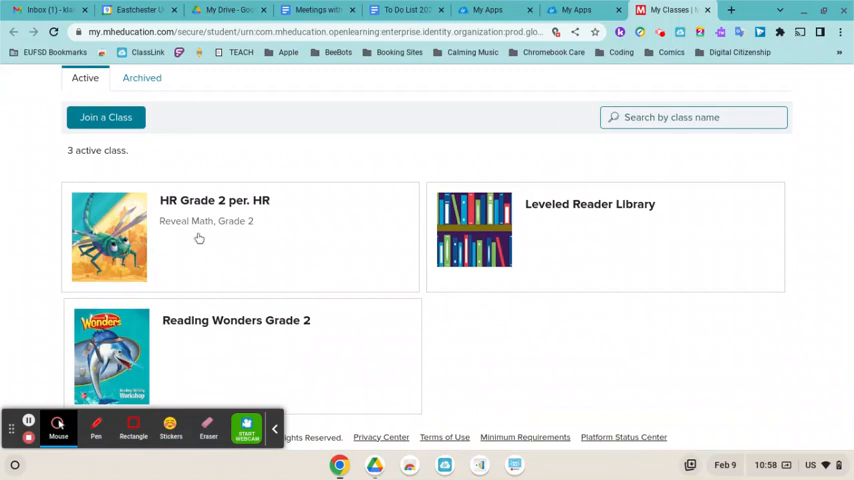
{"action": "mouse_move", "coordinate": [110, 230]}
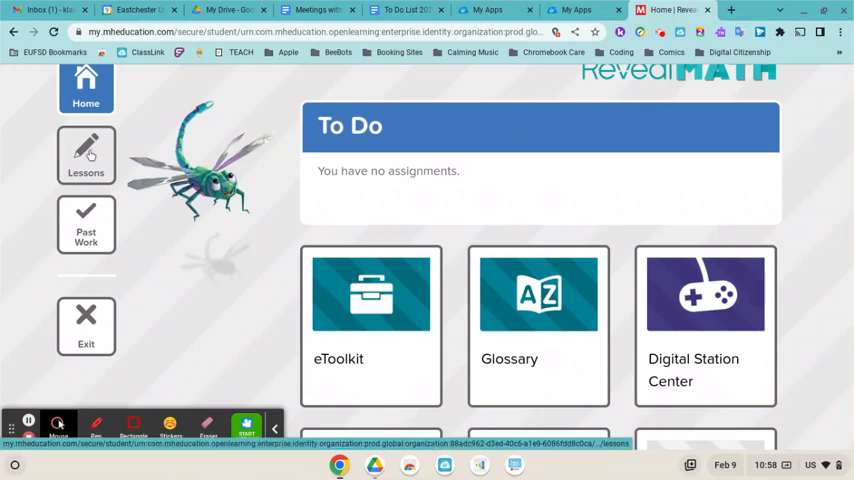
Go to the Lessons page of the HR Grade 2 per. HR class
{"action": "left_click", "coordinate": [86, 215]}
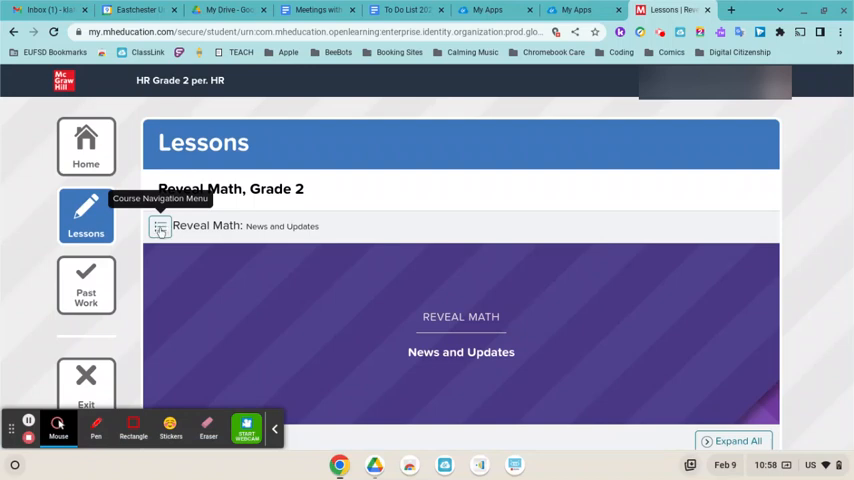
From the course menu, expand Unit 5 and open Lesson 5-2, More Strategies to Add Fluently within 20
{"action": "left_click", "coordinate": [160, 226]}
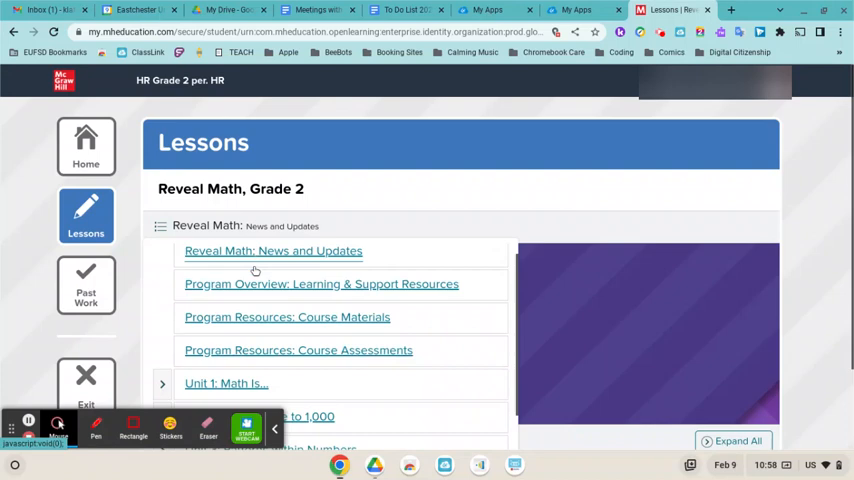
{"action": "scroll", "scroll_direction": "down", "scroll_amount": 3}
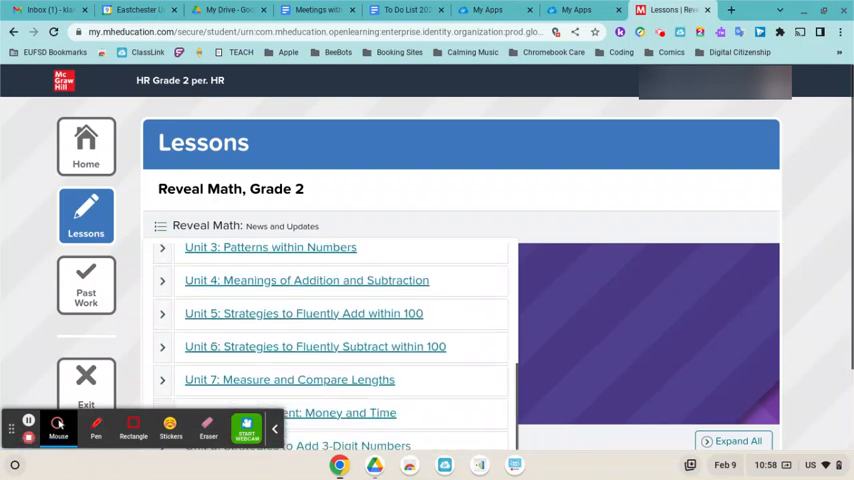
{"action": "scroll", "scroll_direction": "down", "scroll_amount": 3}
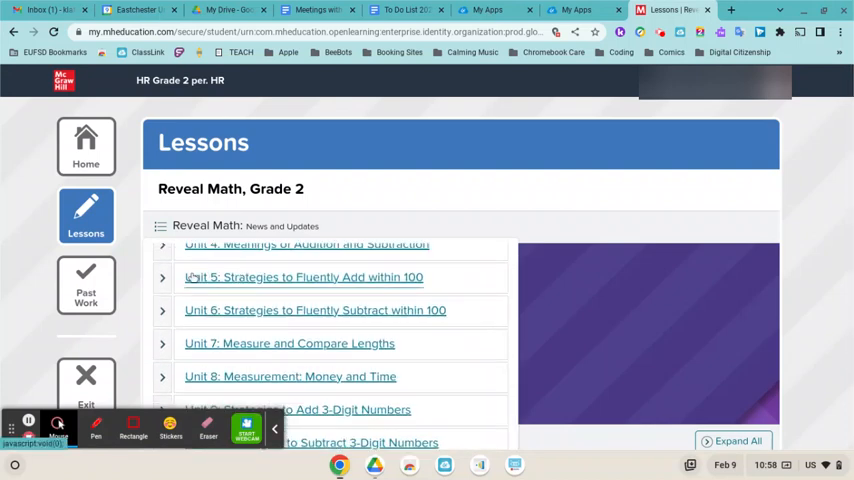
{"action": "left_click", "coordinate": [162, 277]}
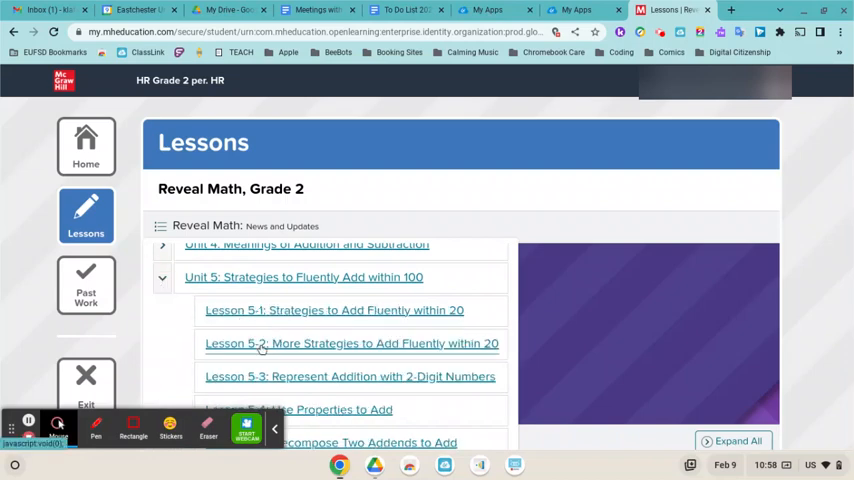
{"action": "left_click", "coordinate": [351, 343]}
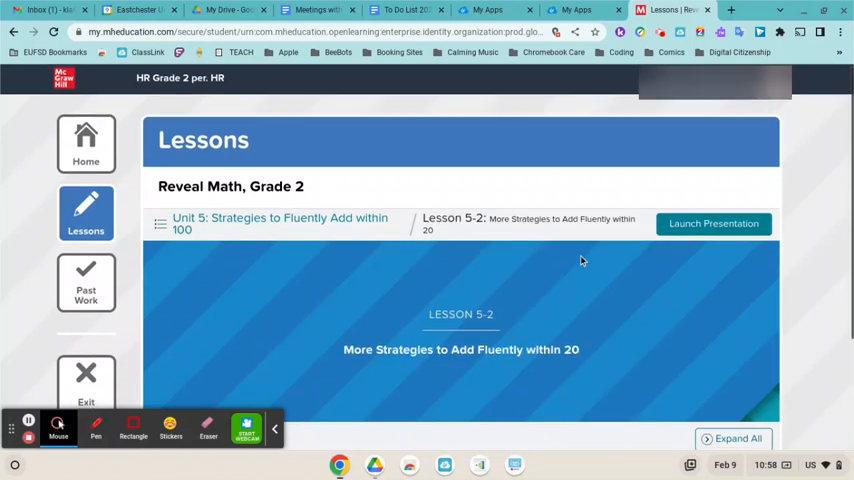
Scroll down the lesson page to the Practice & Reflect section and its Math Replay tile
{"action": "scroll", "scroll_direction": "down", "scroll_amount": 3}
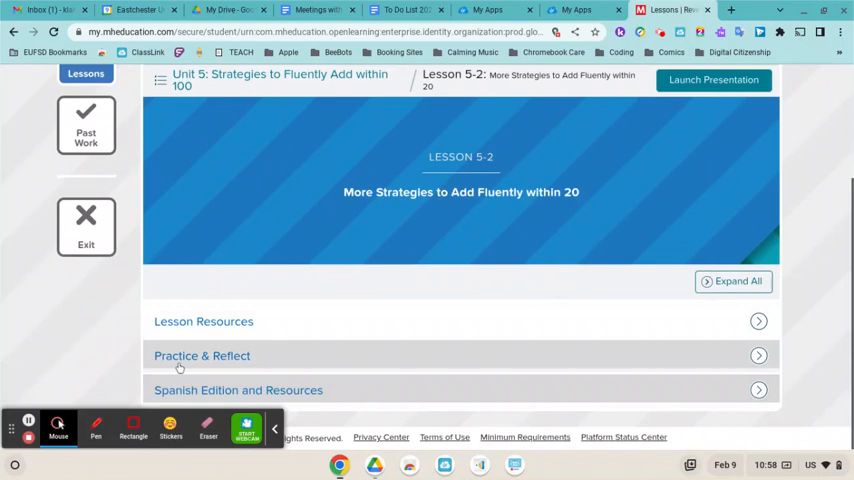
{"action": "mouse_move", "coordinate": [718, 368]}
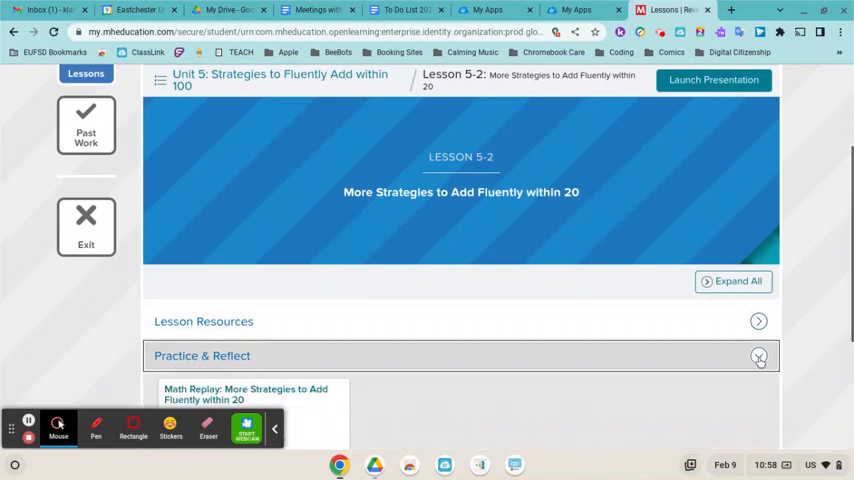
{"action": "scroll", "scroll_direction": "down", "scroll_amount": 3}
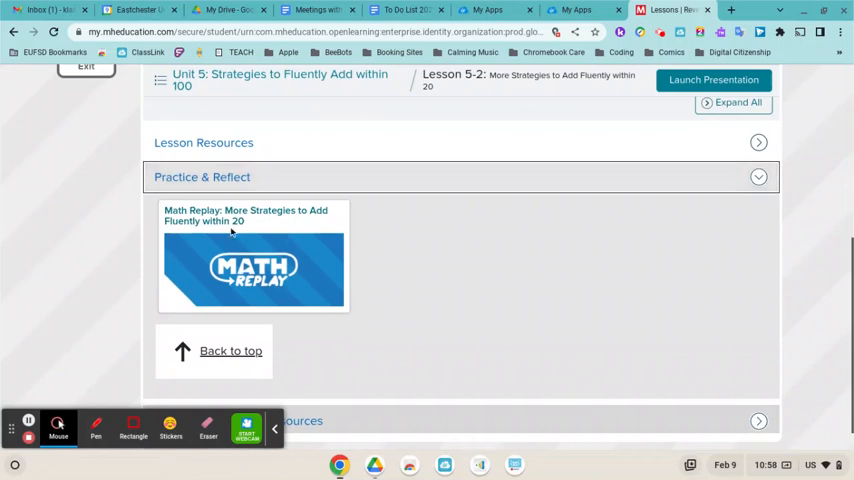